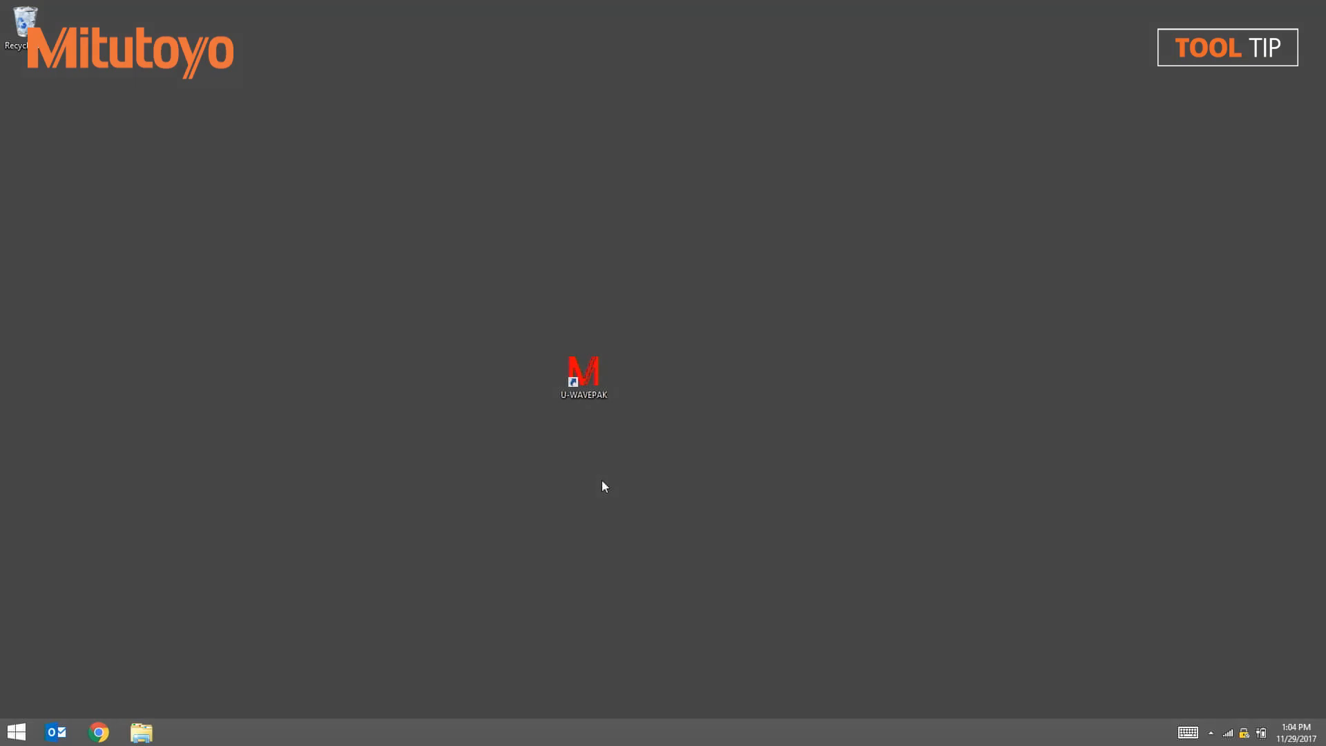
Launch U-WAVEPAK from its desktop shortcut to reach the start window
double_click(583, 372)
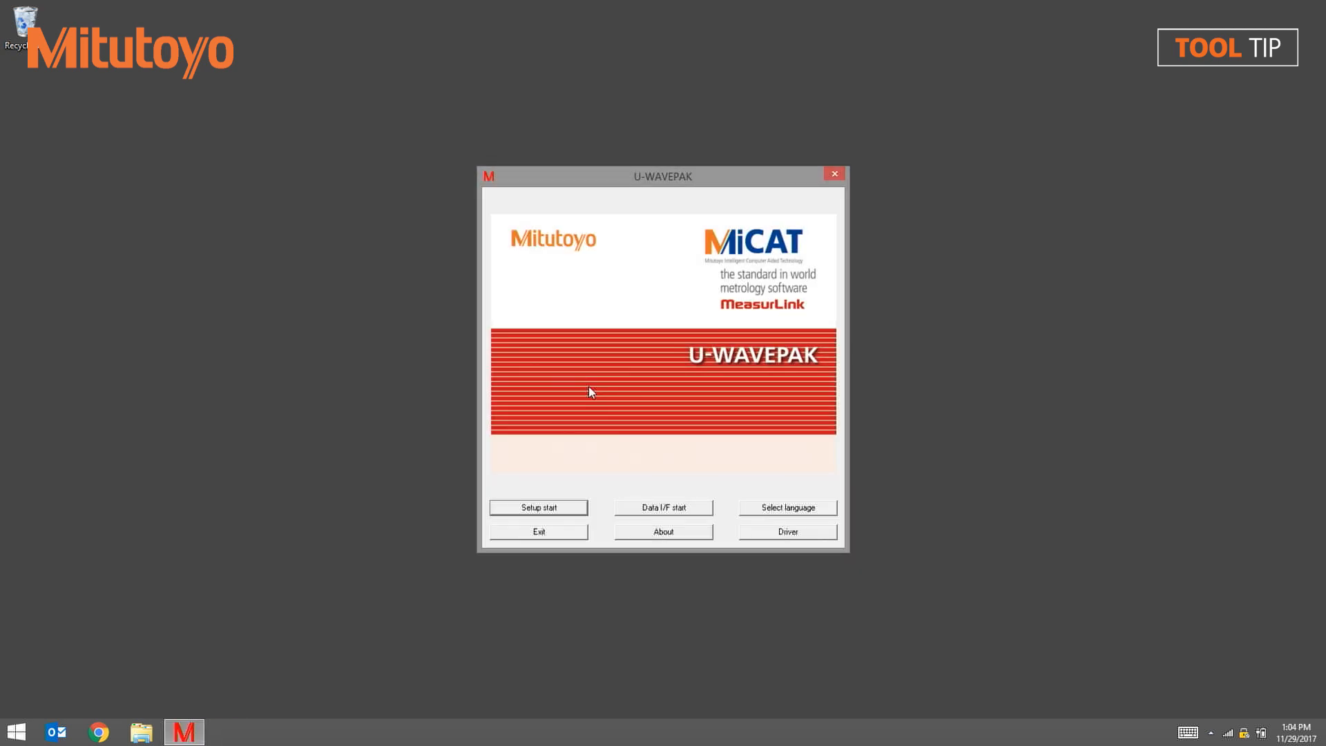
mouse_move(565, 416)
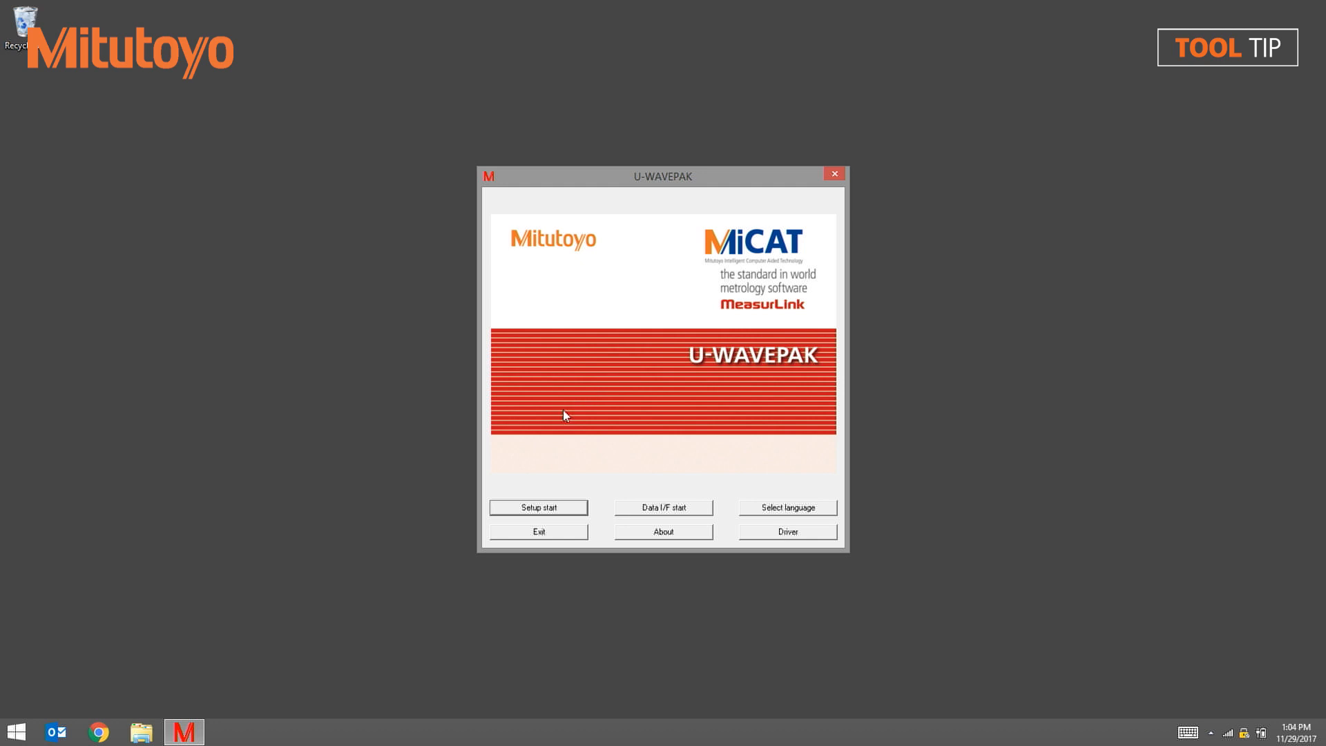
left_click(538, 507)
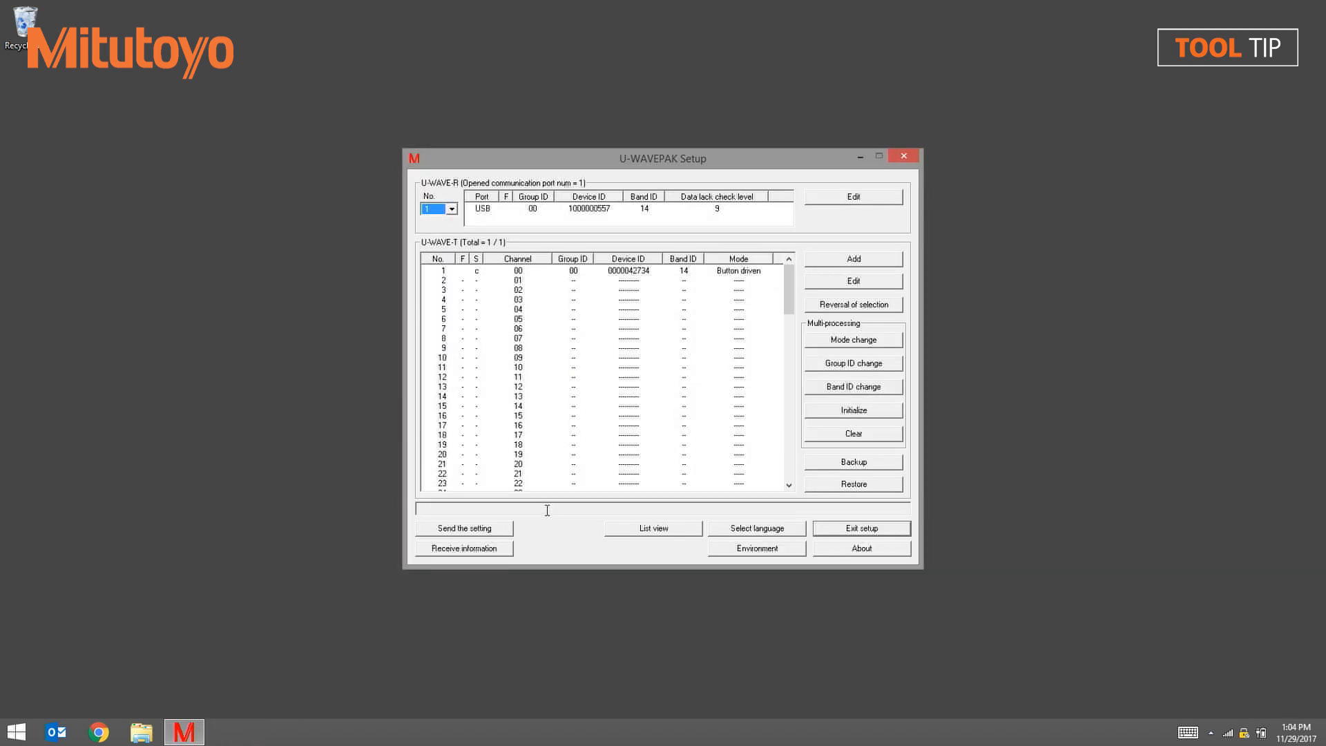
mouse_move(623, 330)
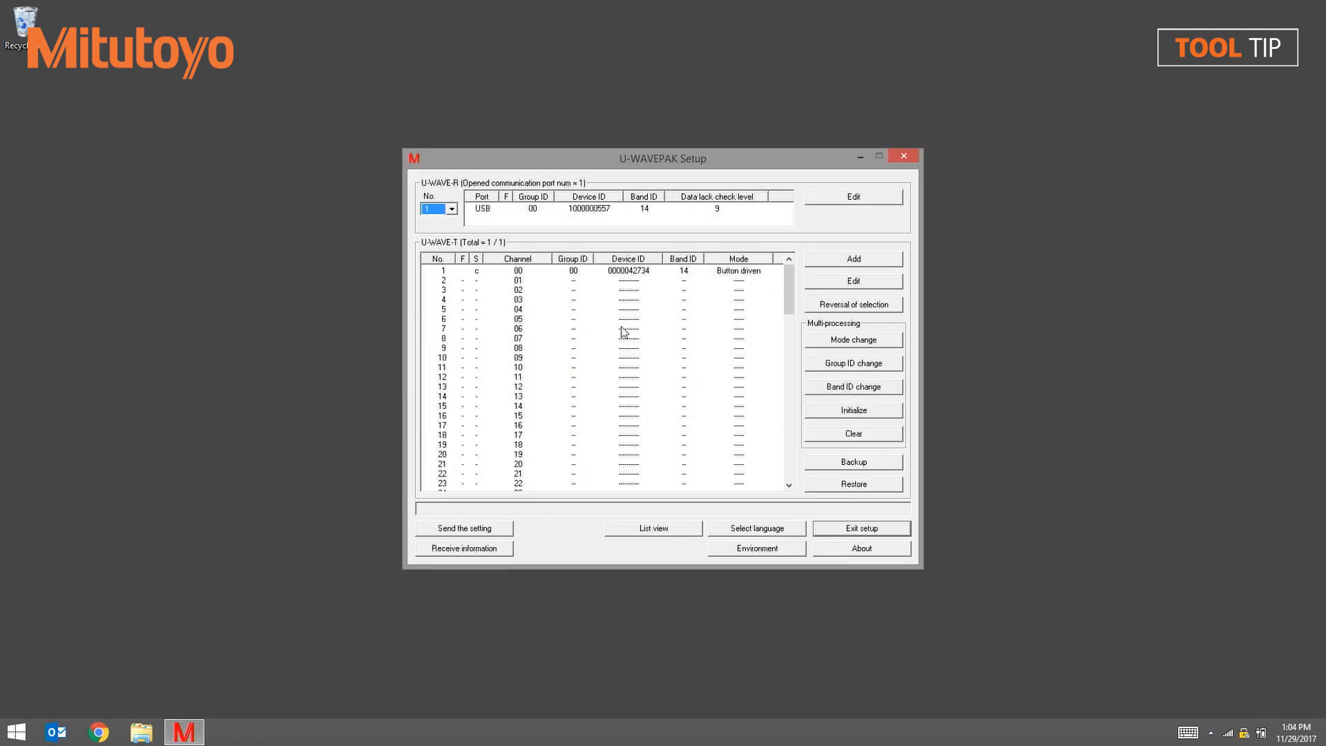
mouse_move(636, 313)
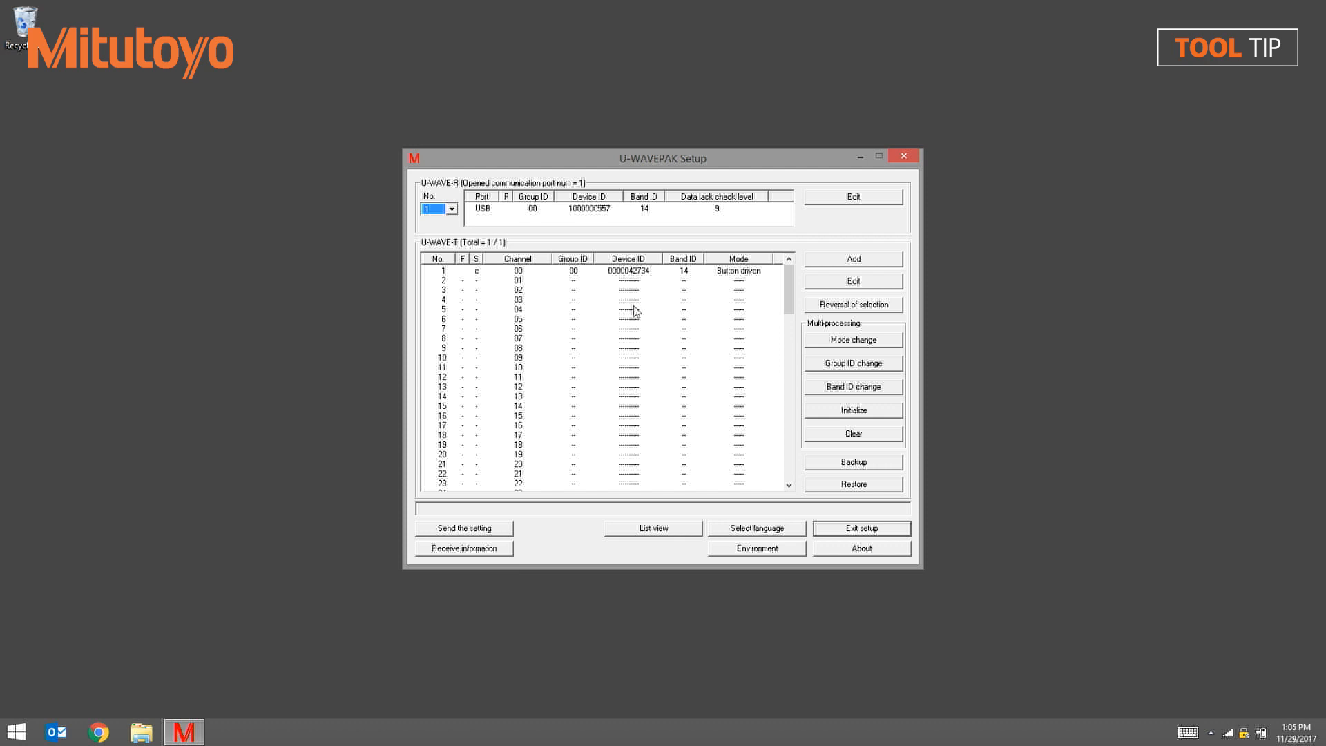
mouse_move(674, 217)
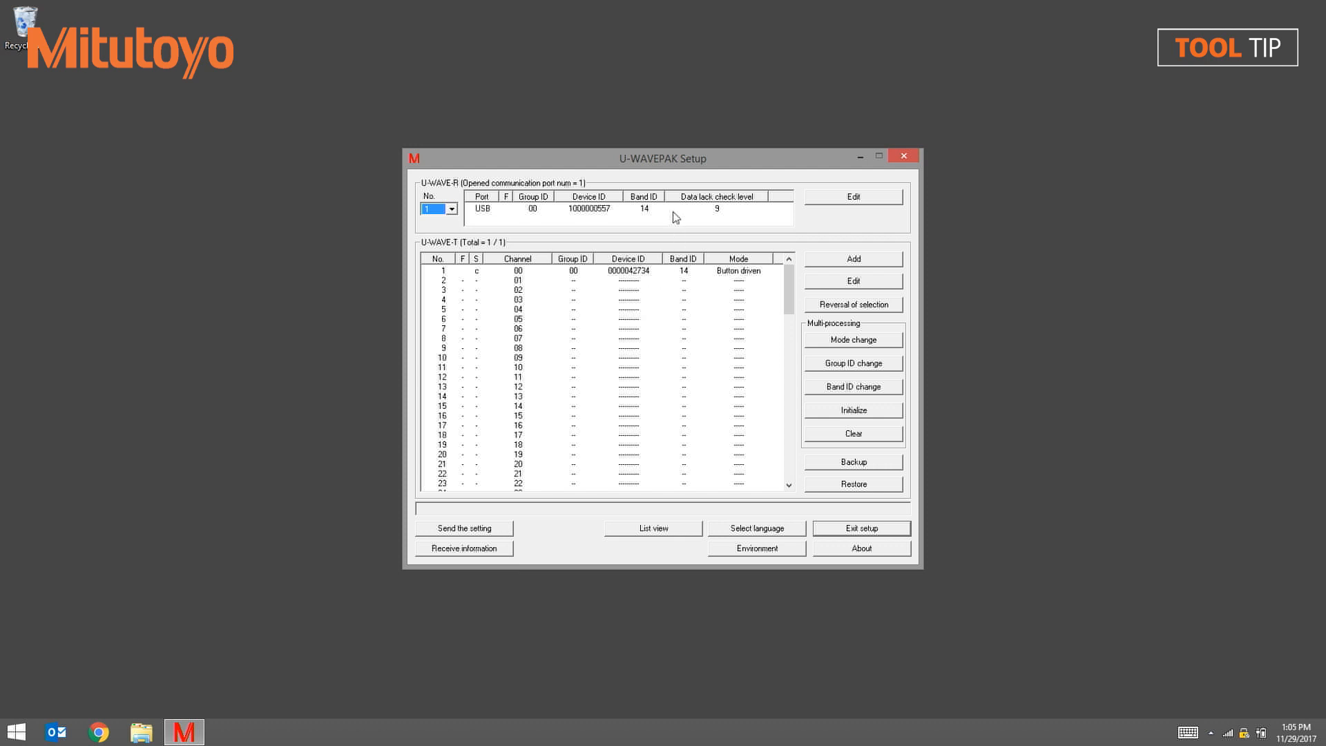
mouse_move(630, 311)
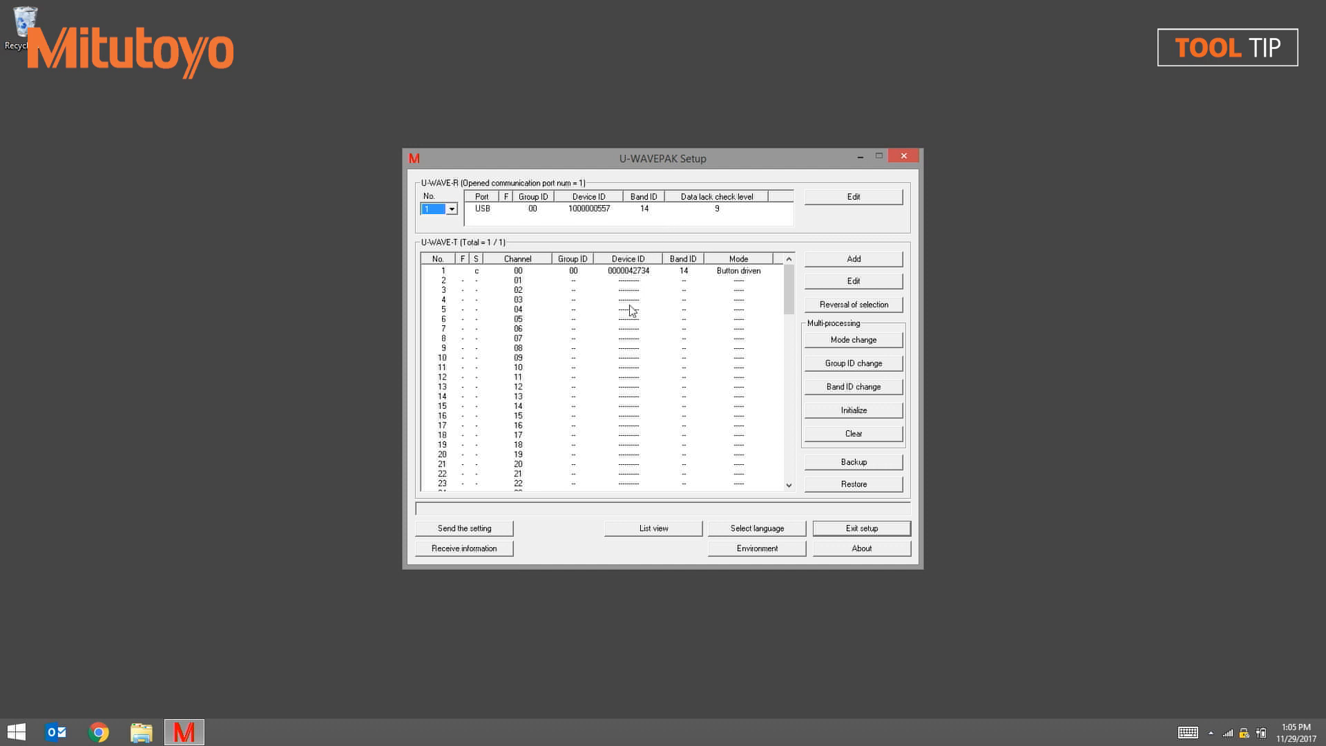
mouse_move(634, 291)
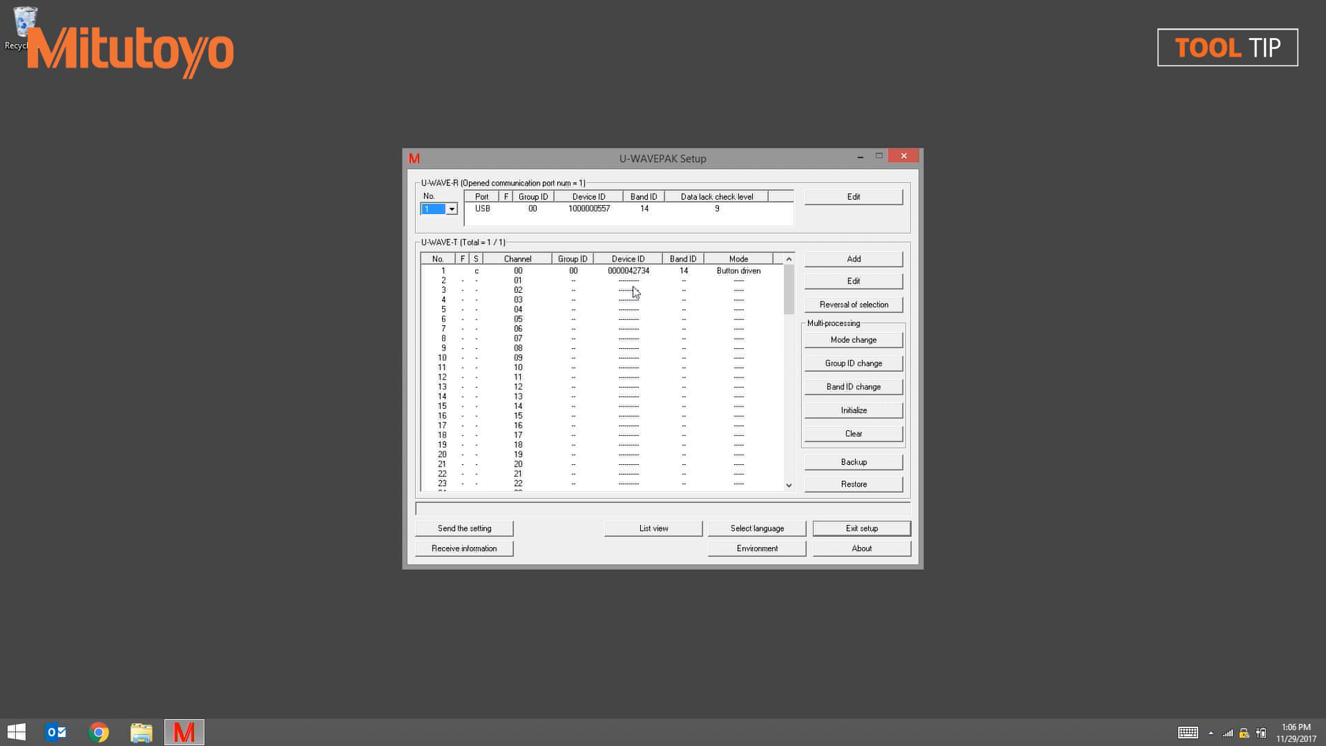
mouse_move(634, 272)
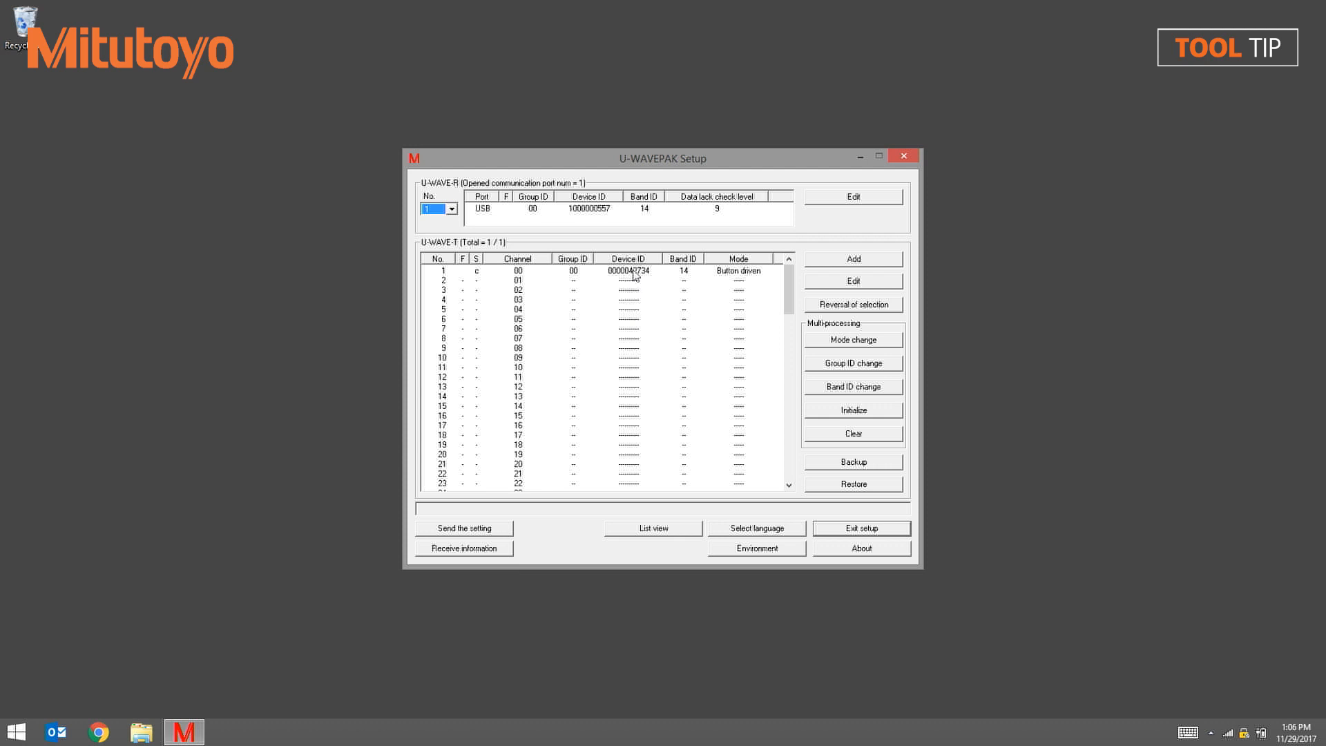
left_click(627, 271)
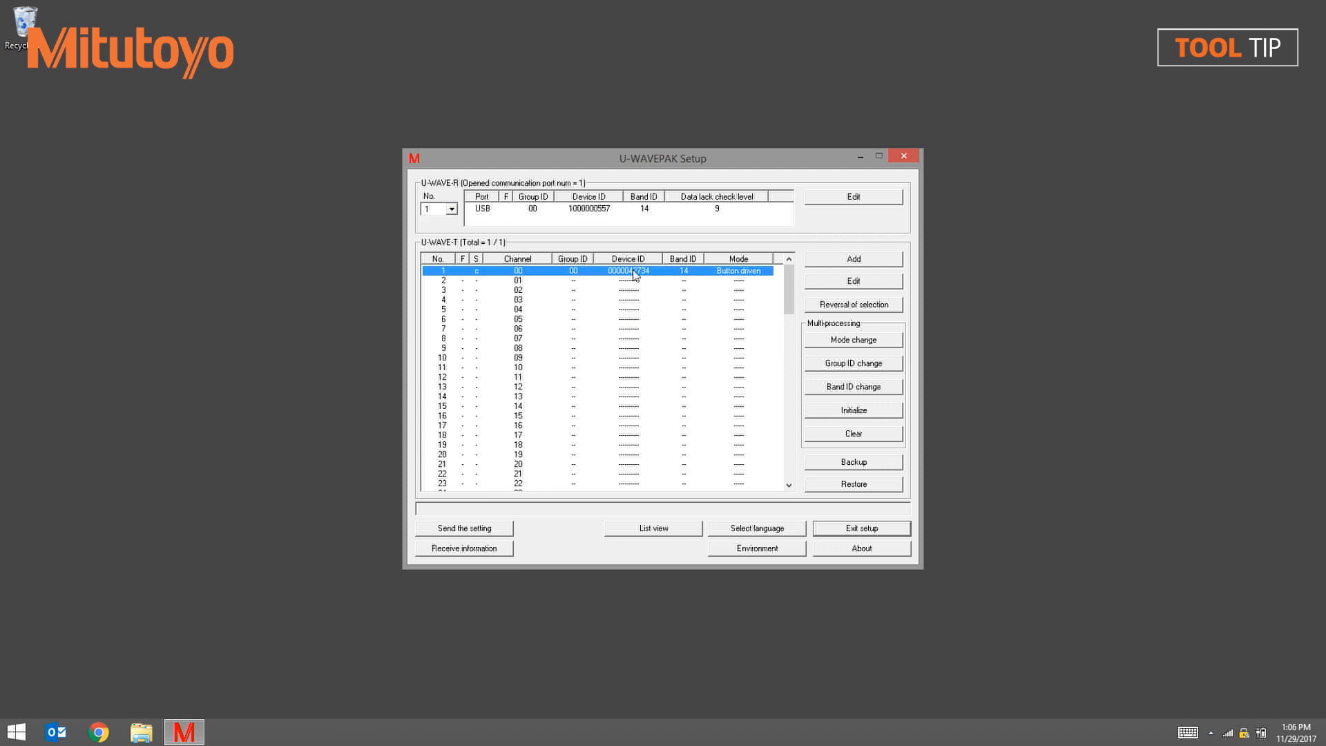
mouse_move(728, 285)
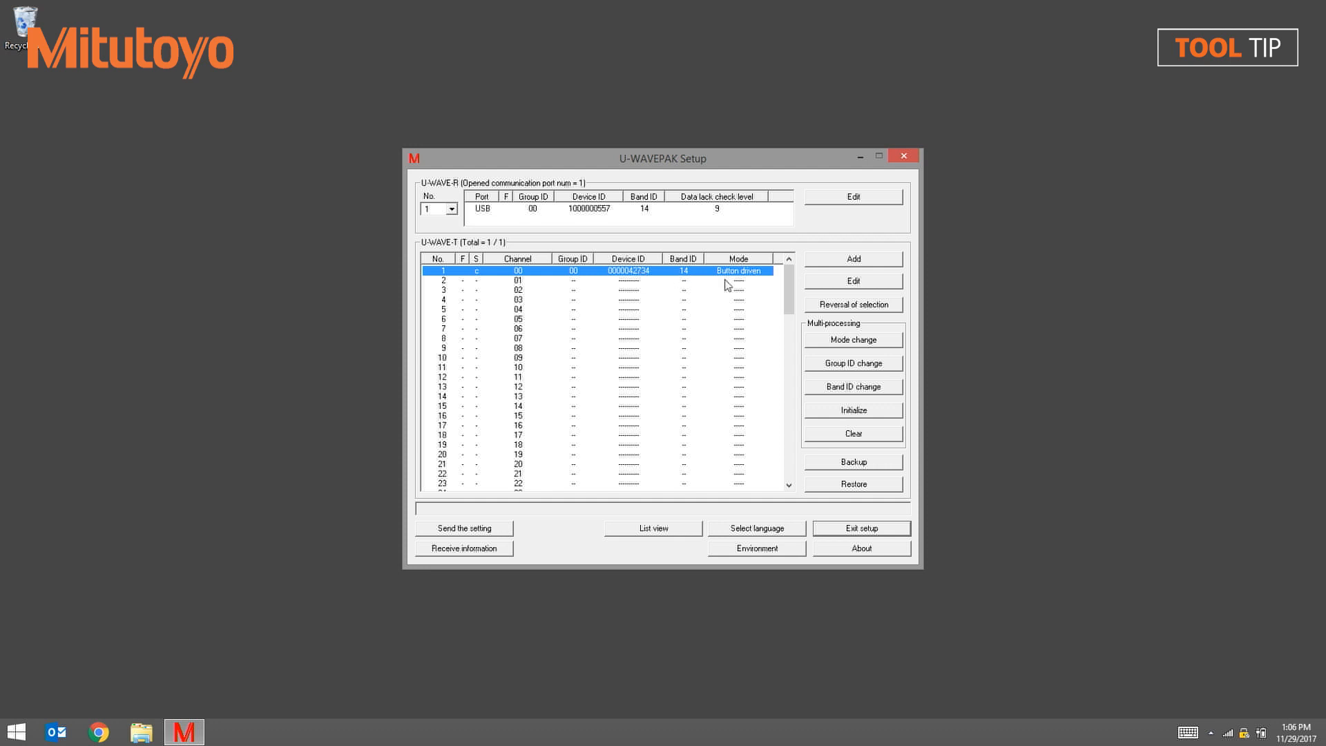
mouse_move(856, 286)
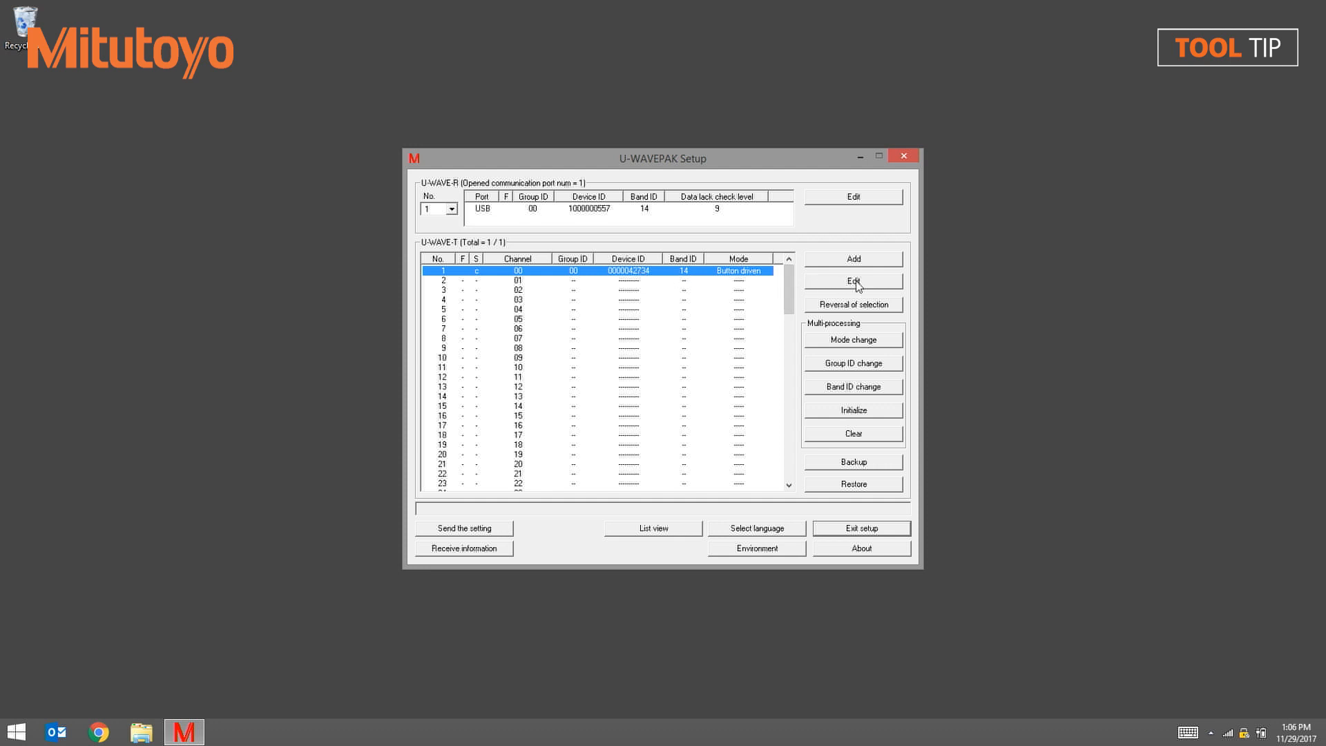
left_click(852, 280)
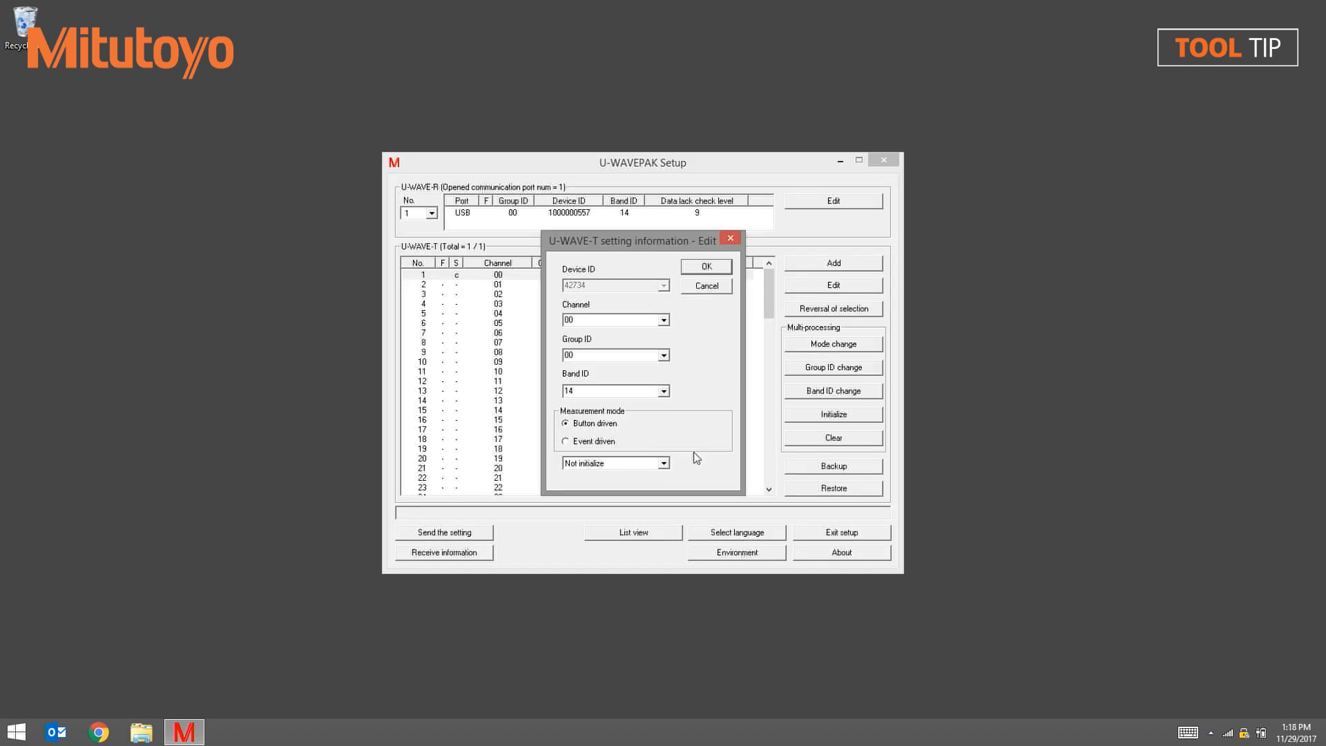
mouse_move(668, 465)
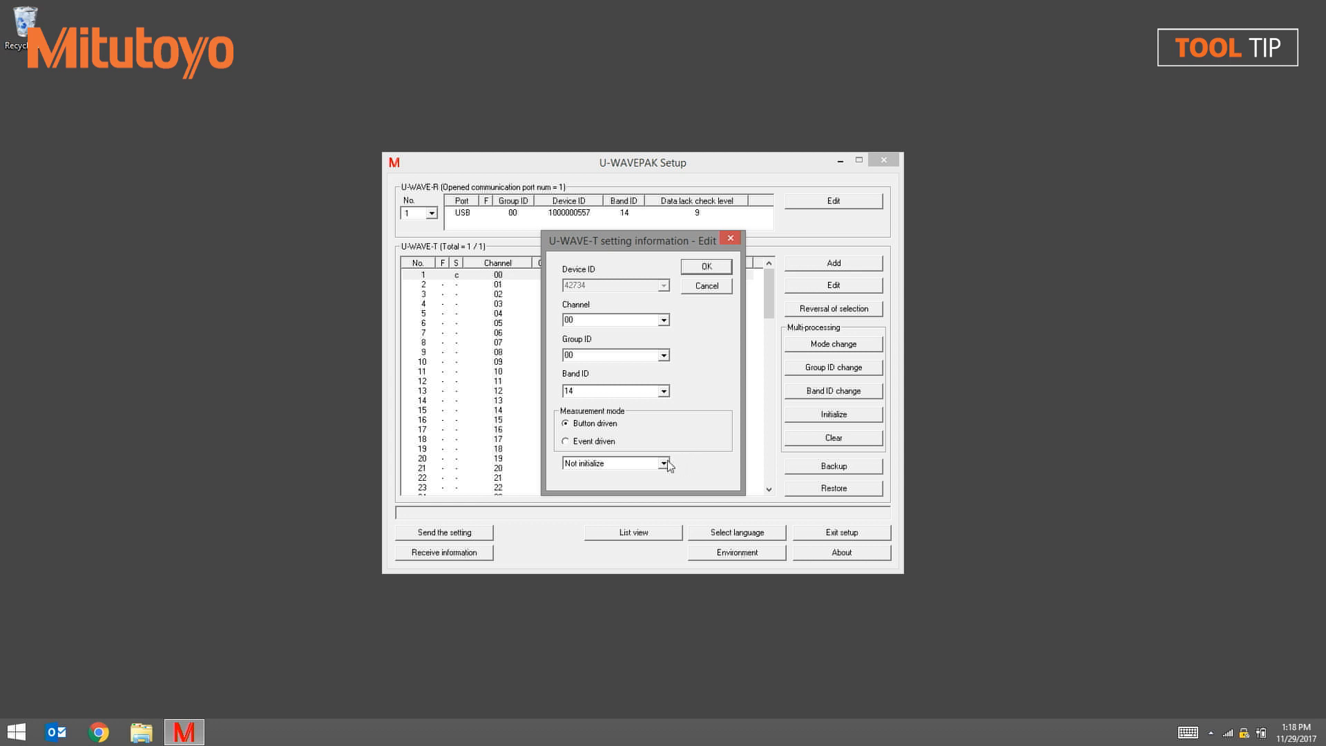
left_click(665, 463)
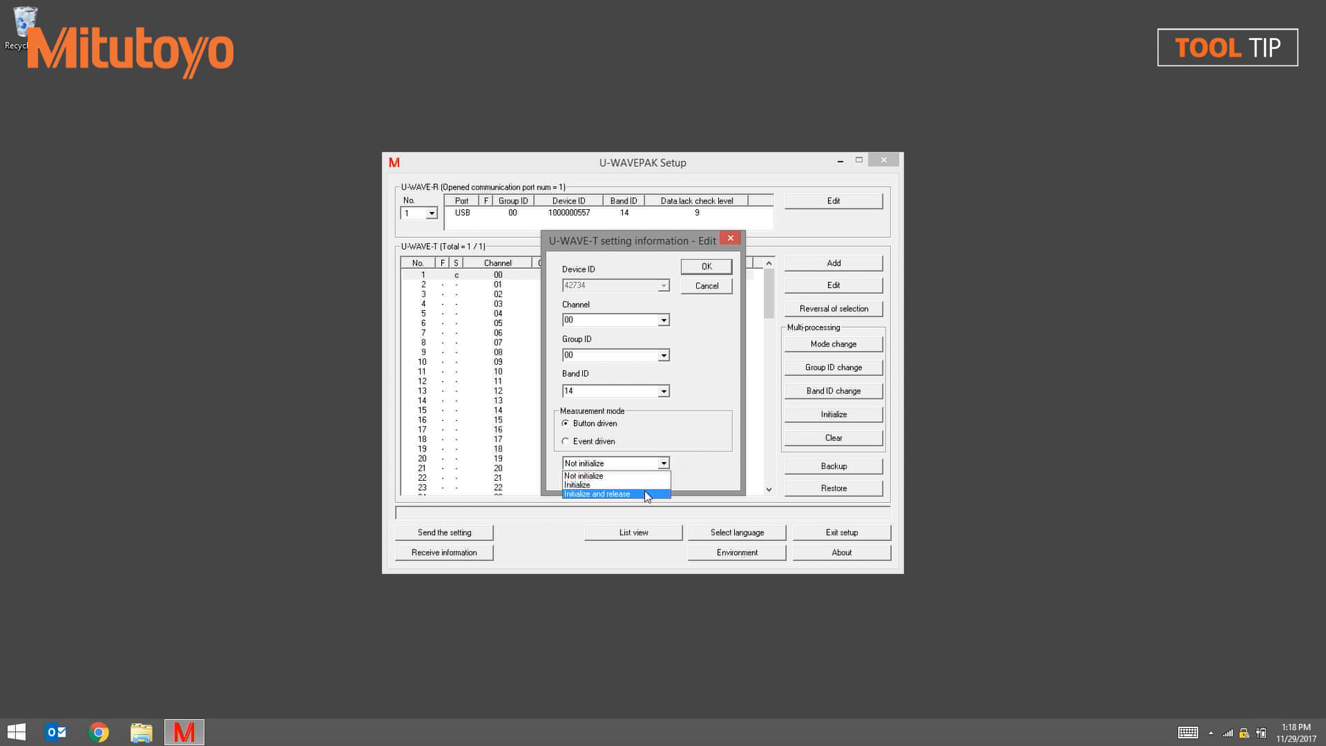
left_click(597, 494)
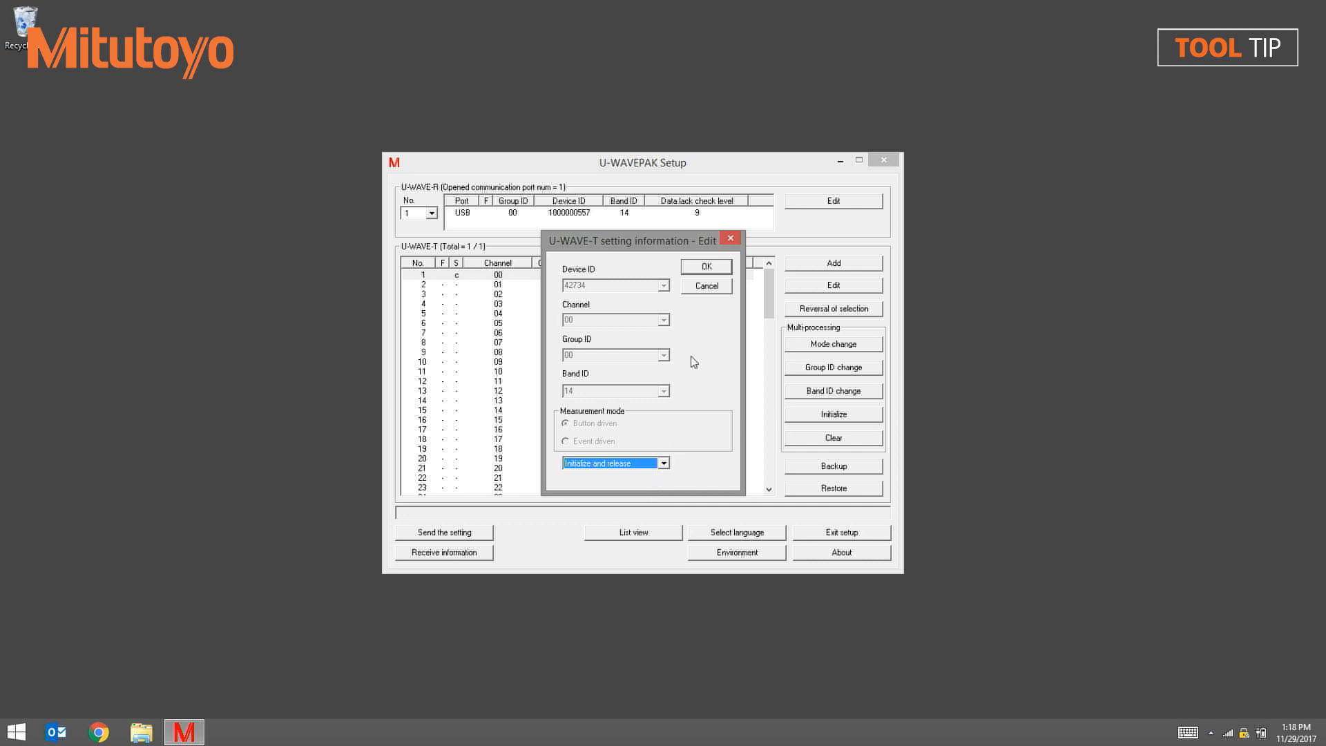
left_click(705, 266)
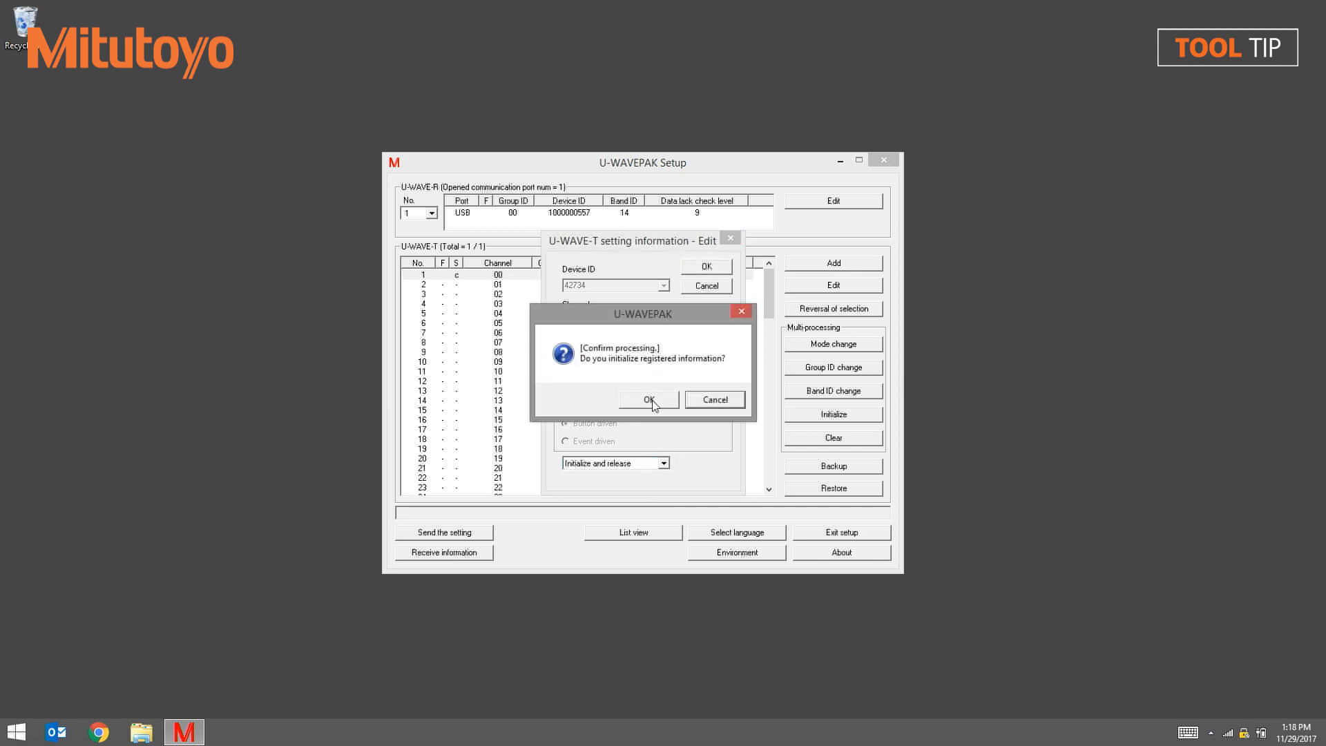
left_click(647, 399)
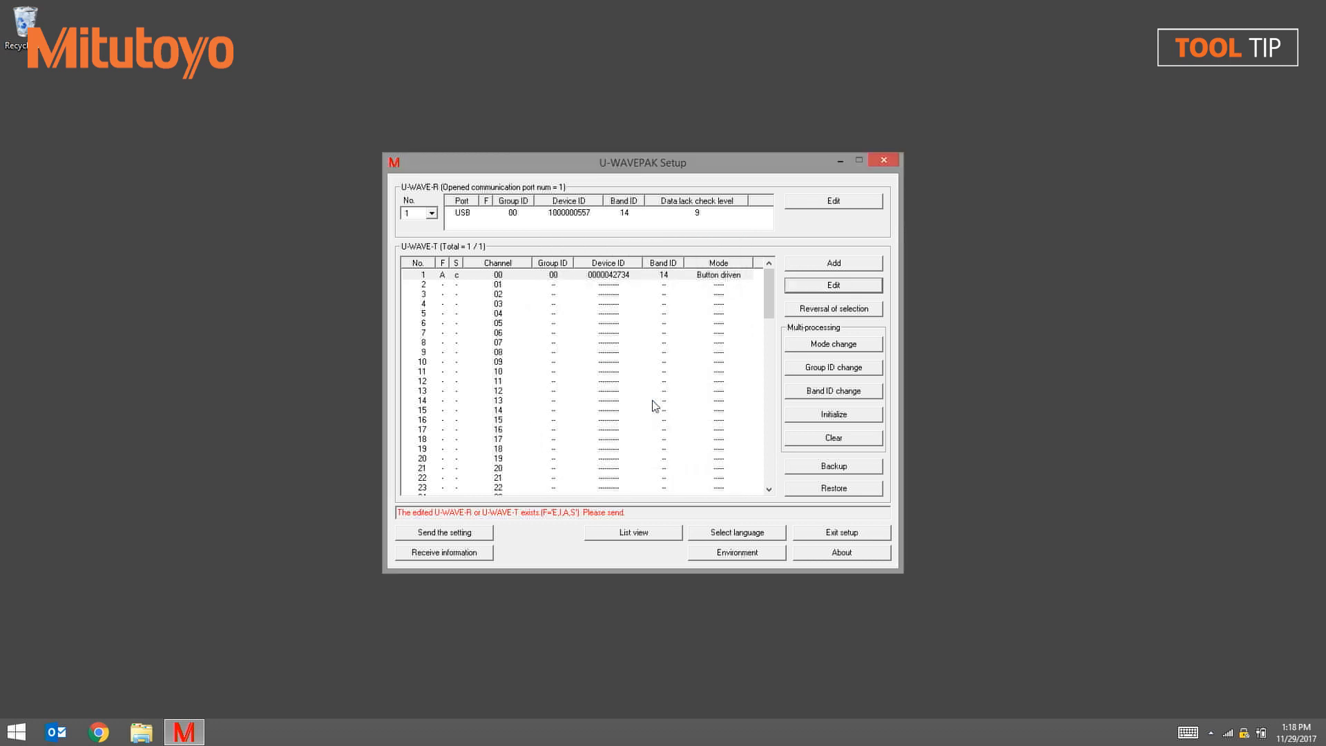
mouse_move(577, 378)
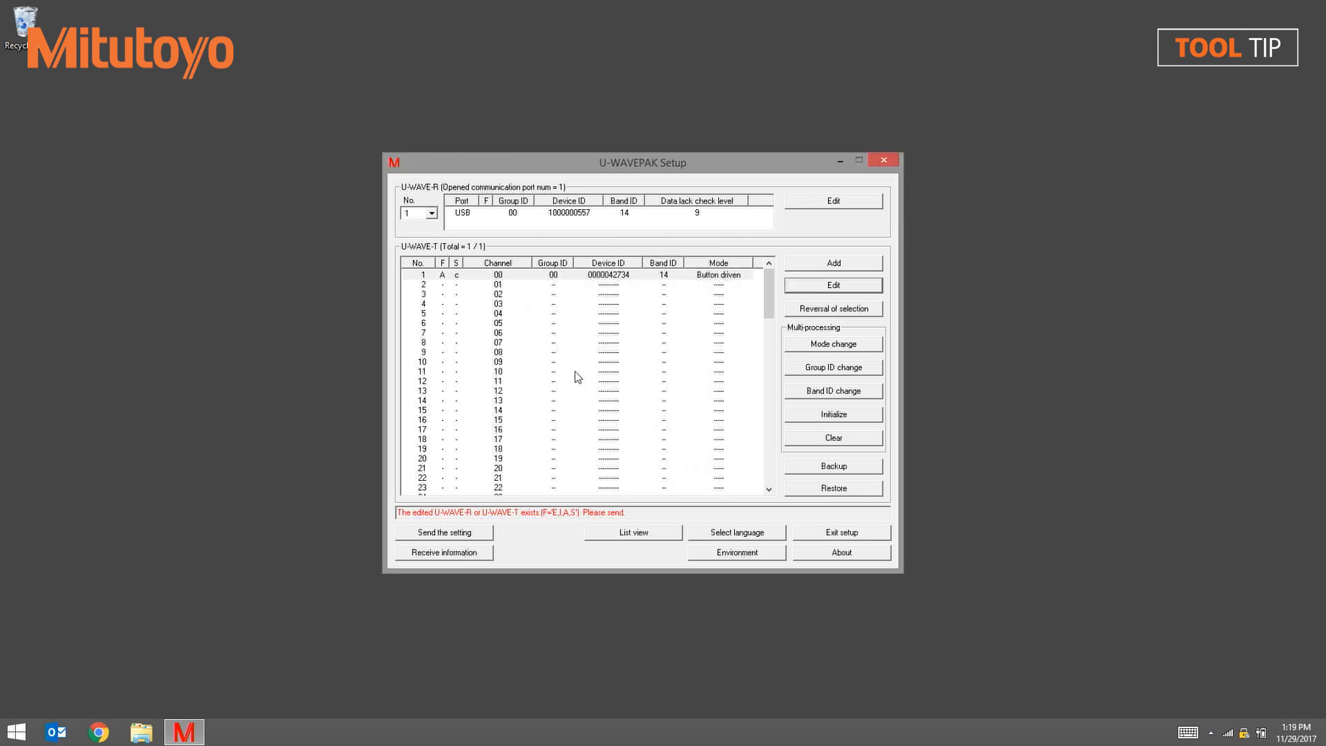
mouse_move(539, 431)
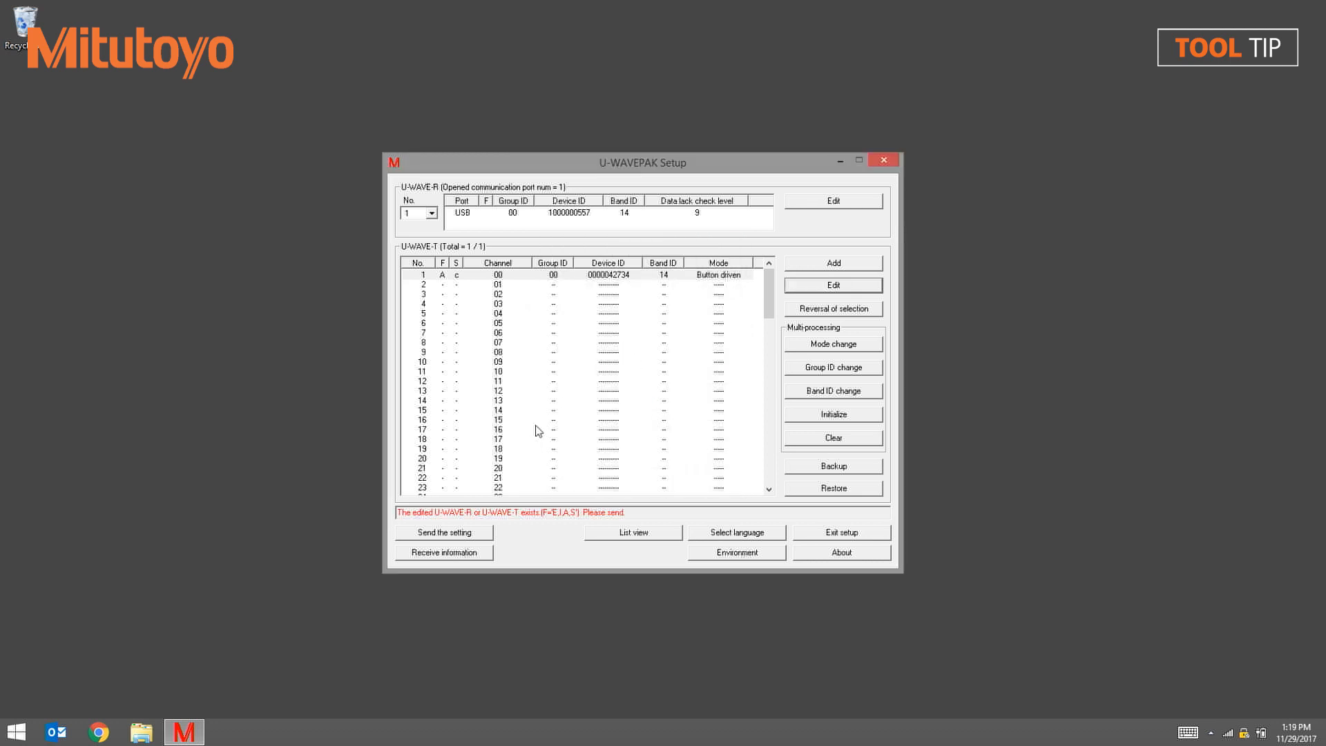
left_click(444, 532)
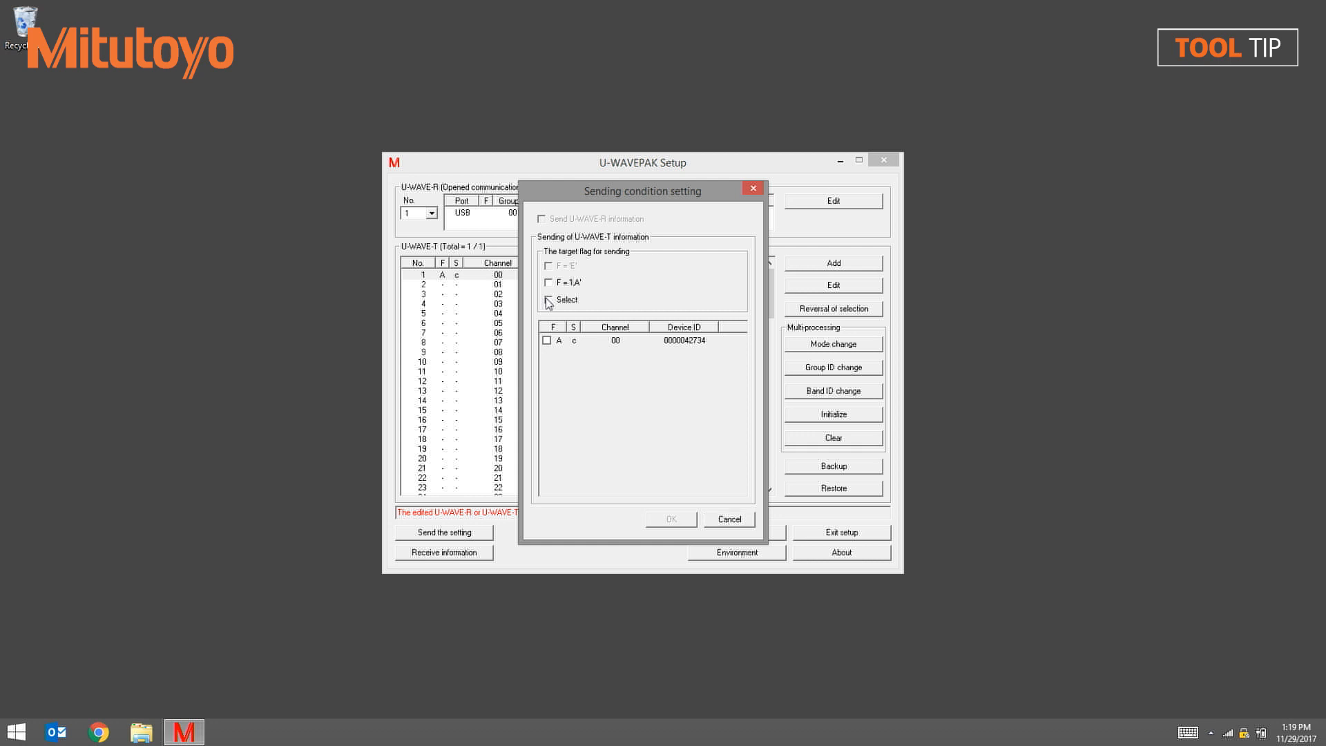
left_click(548, 299)
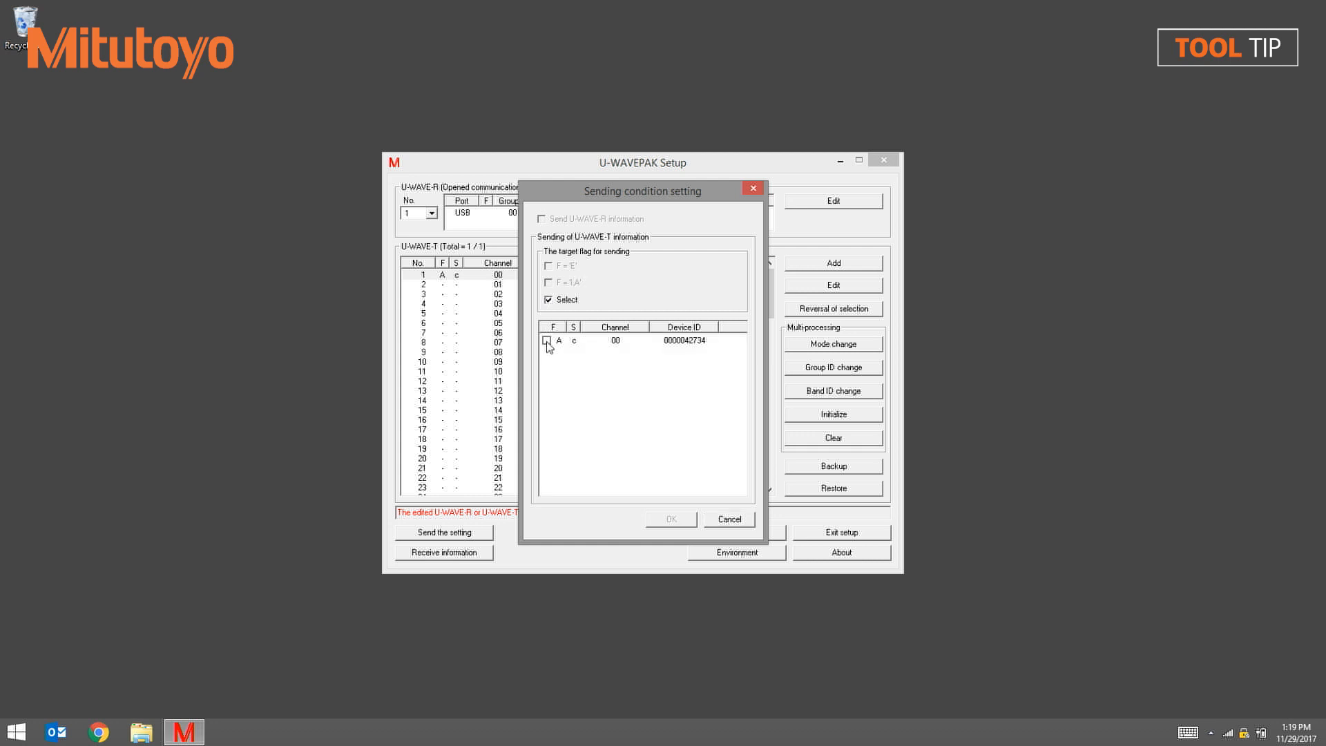
left_click(547, 340)
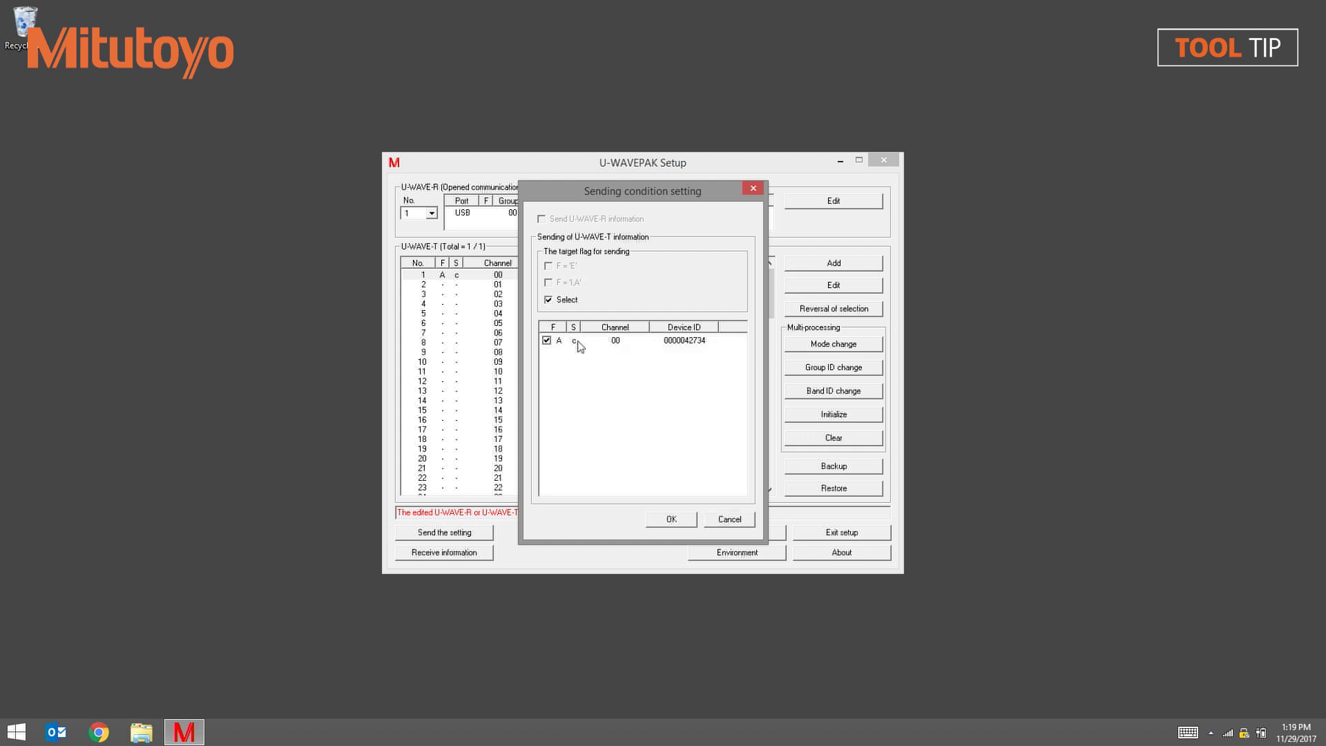
left_click(670, 518)
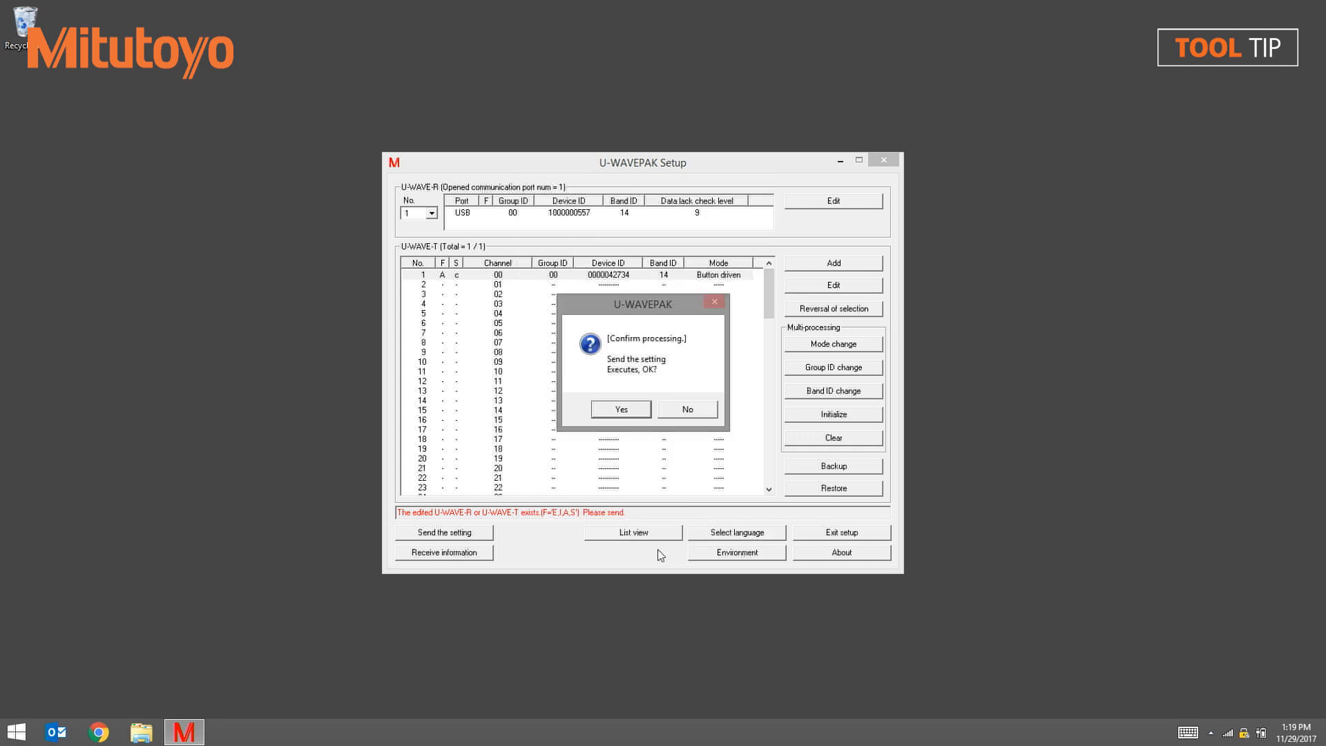
left_click(620, 408)
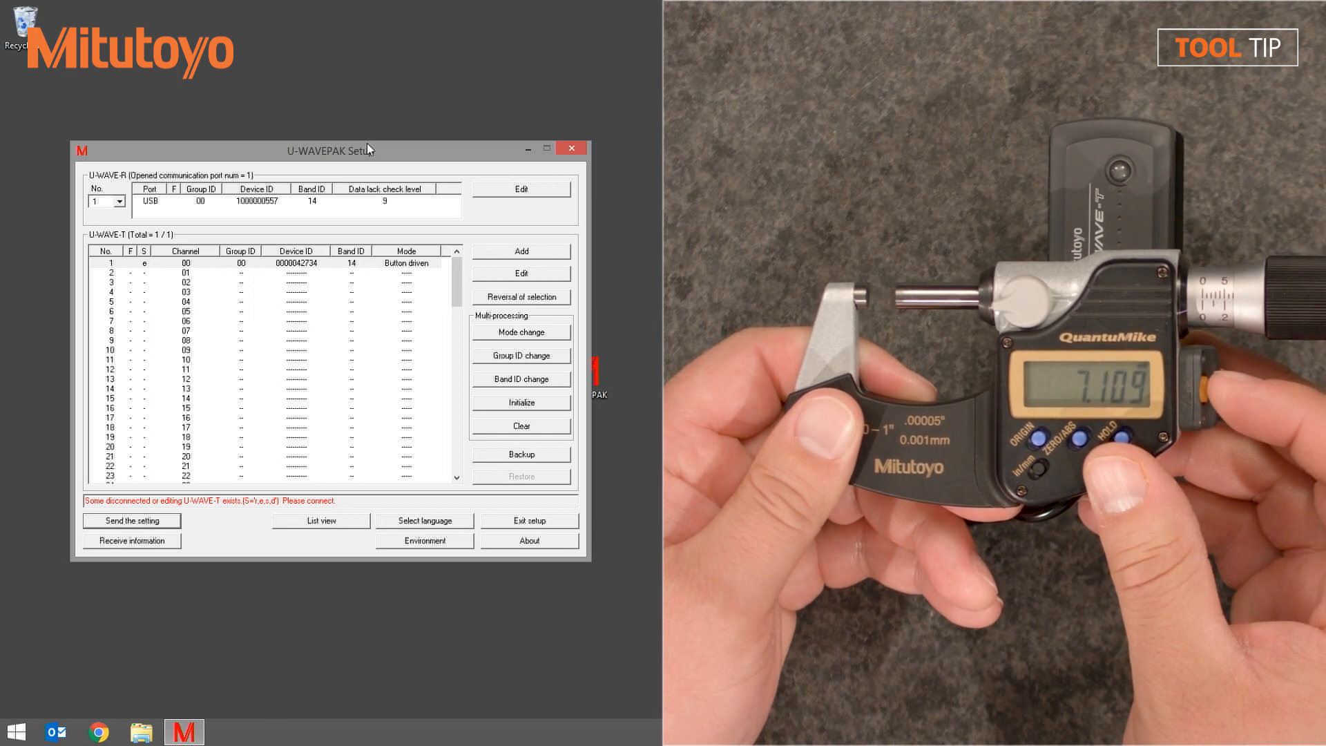
left_click(521, 426)
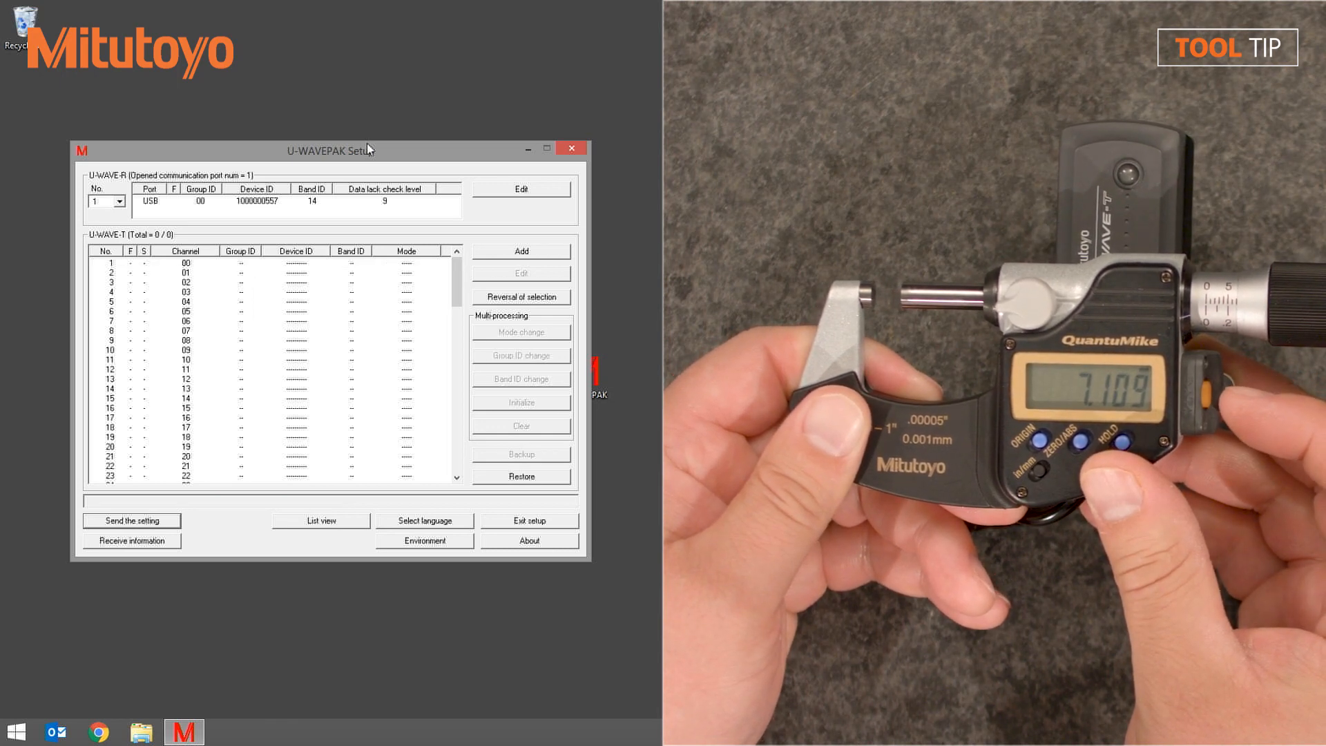